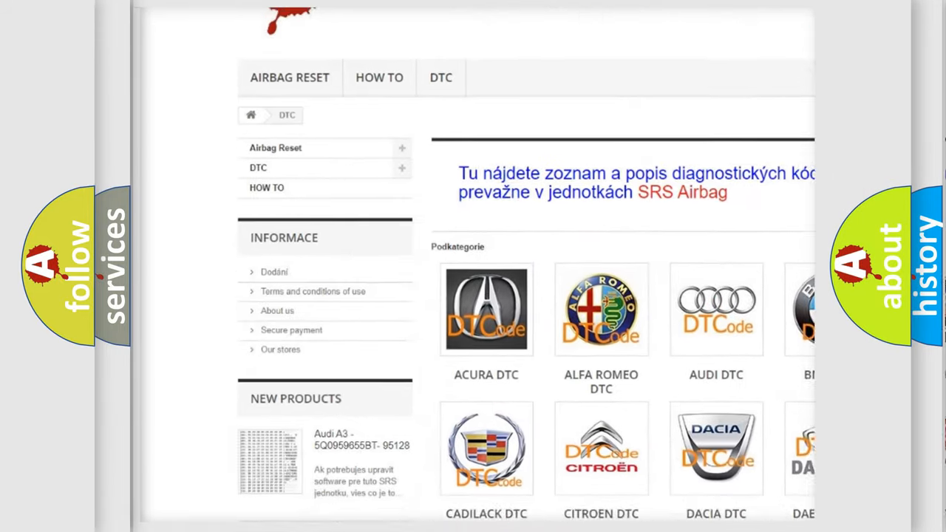
pyautogui.scroll(-3)
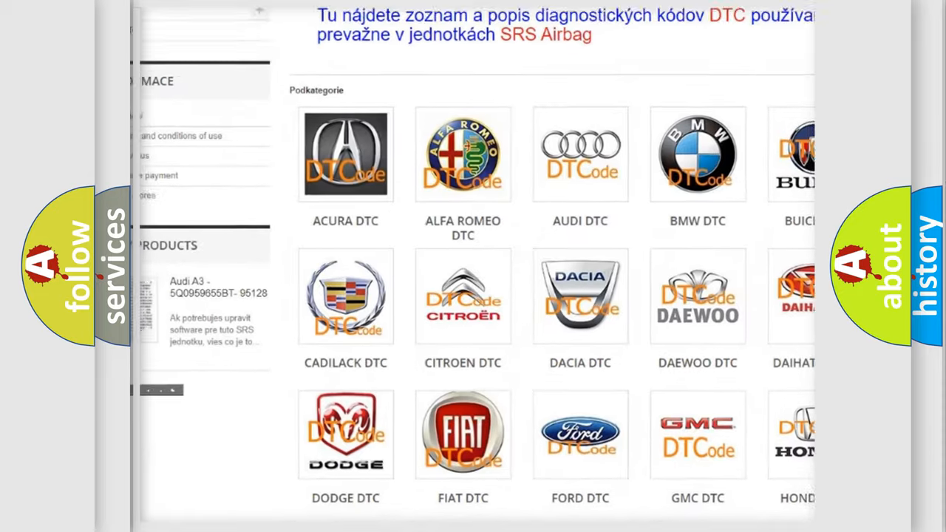
pyautogui.scroll(-3)
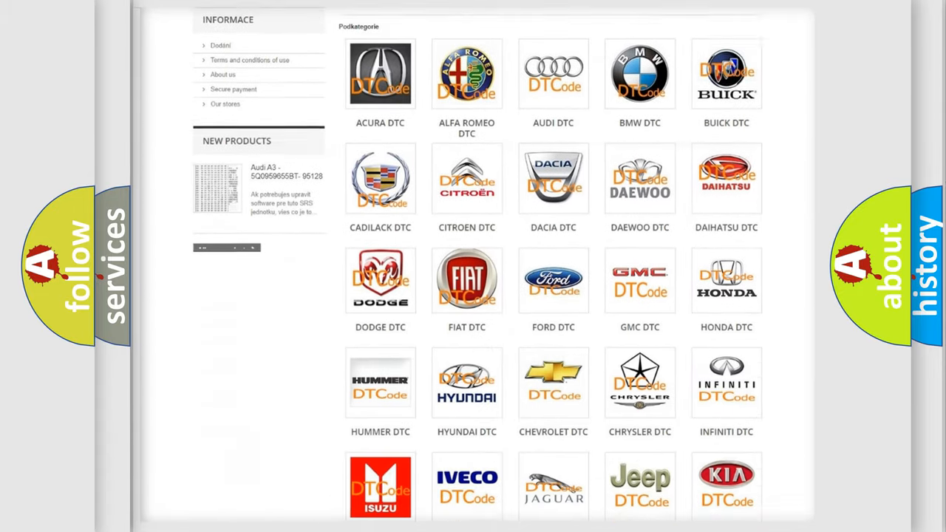
pyautogui.scroll(-3)
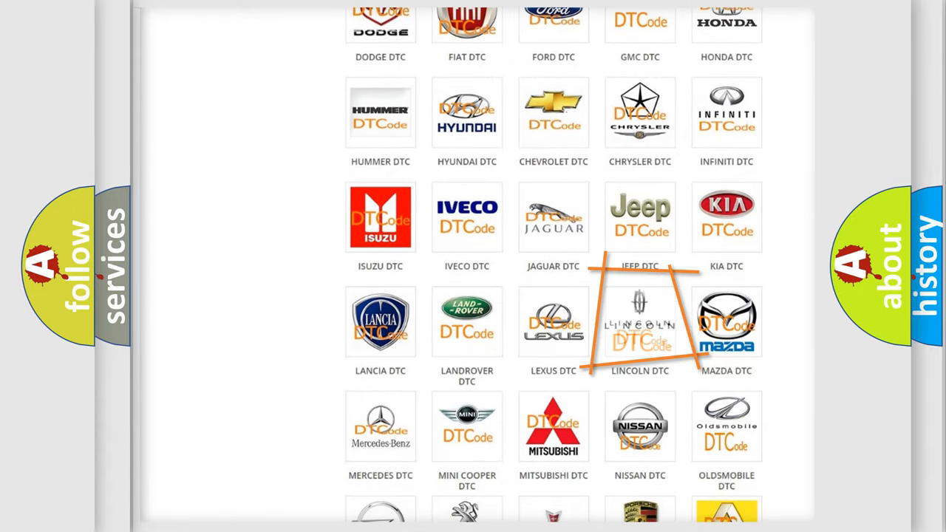